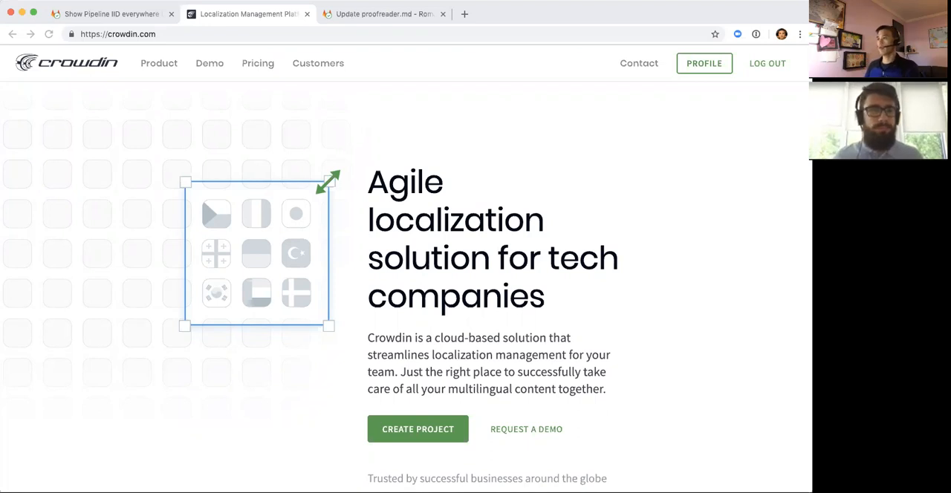
mouse_move(209, 159)
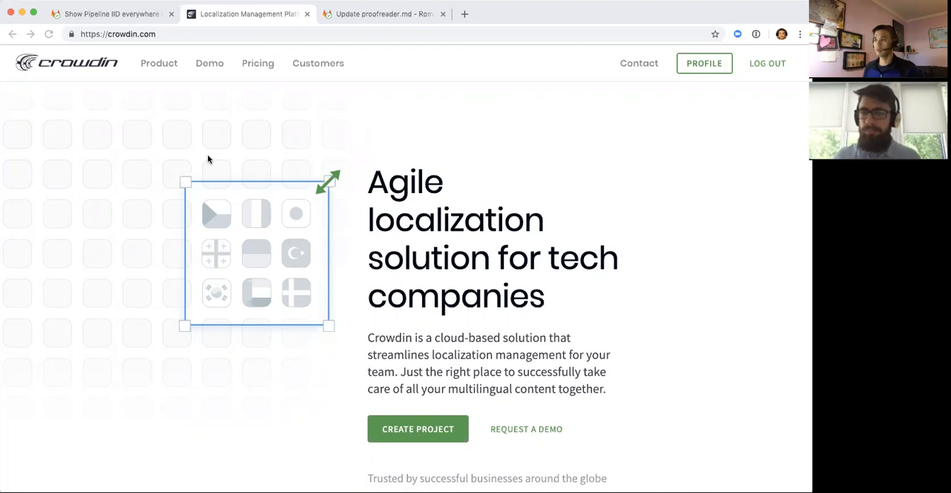
mouse_move(247, 146)
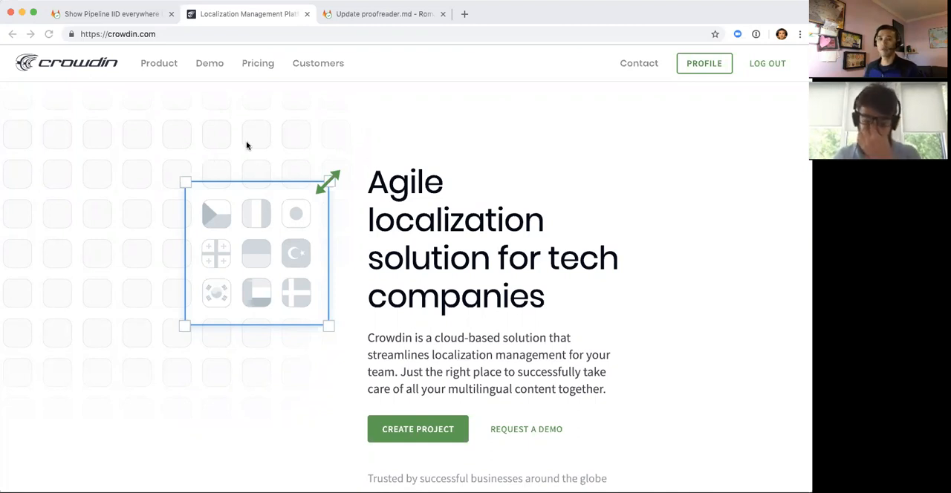
mouse_move(450, 145)
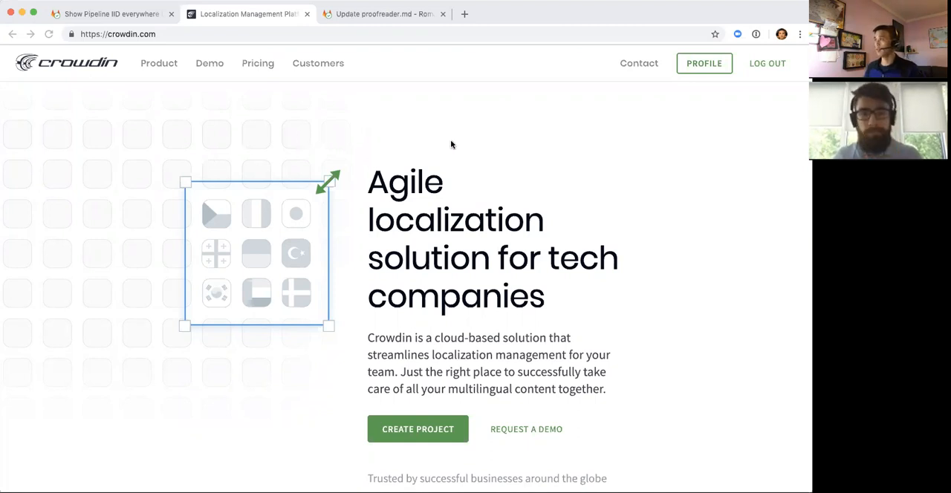
mouse_move(546, 74)
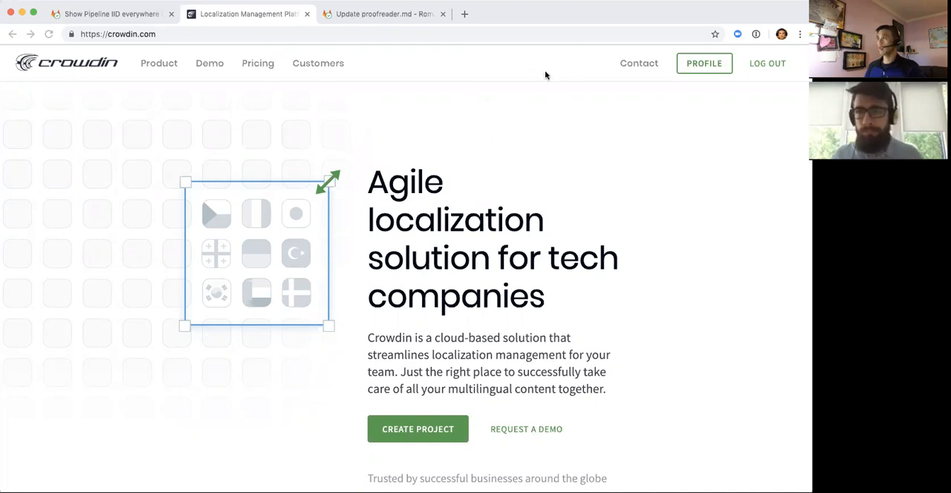
Step: Log out of the current Crowdin account and bring up the login form
left_click(766, 63)
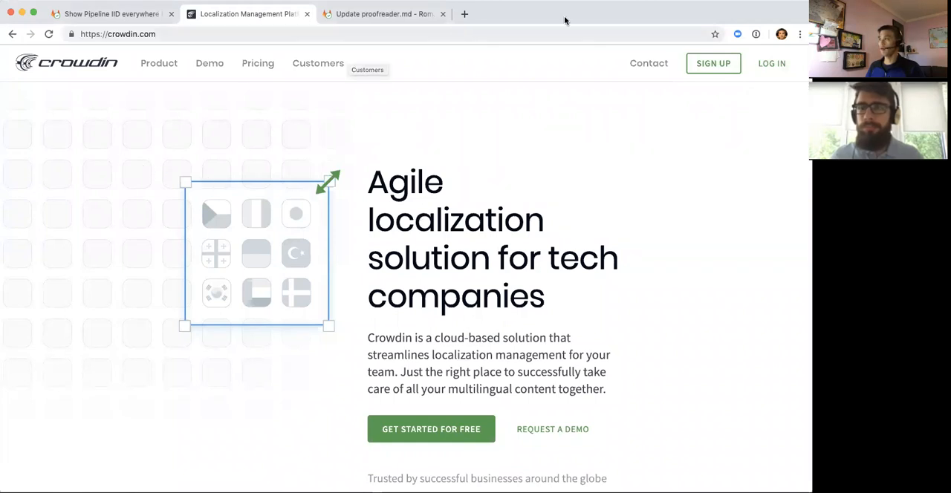
mouse_move(769, 78)
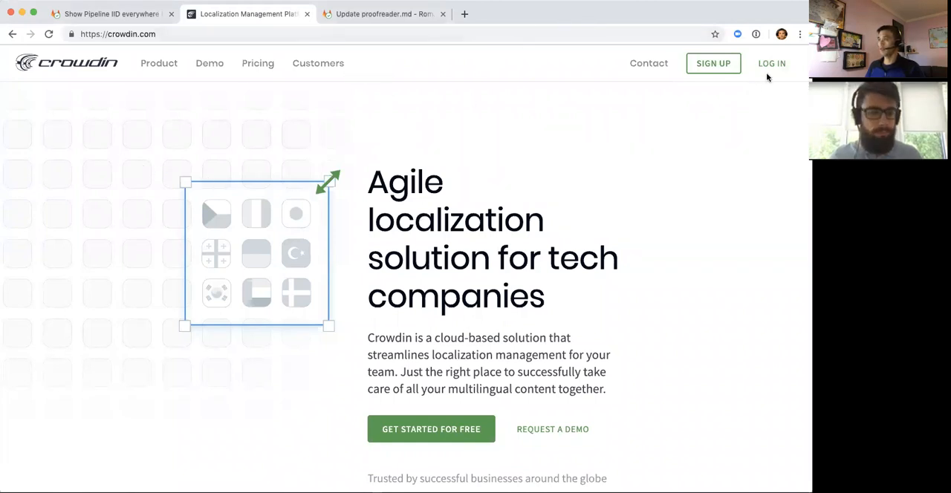
mouse_move(772, 64)
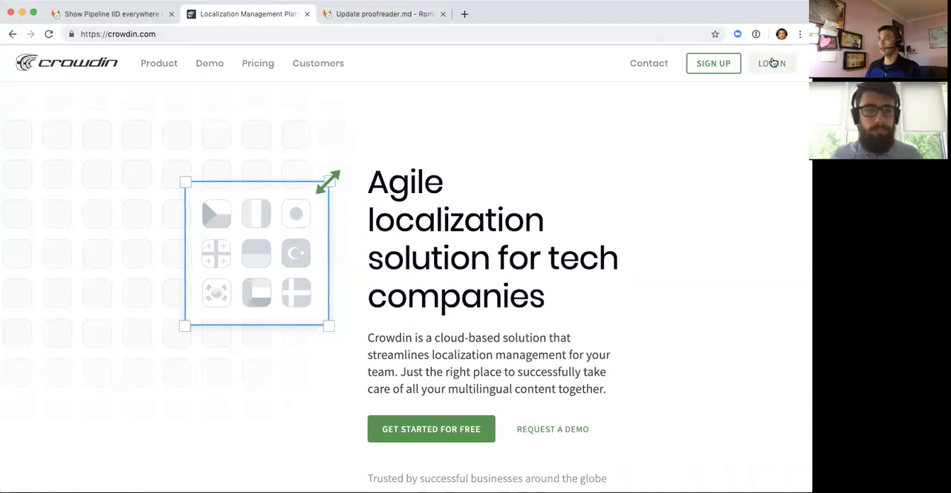
left_click(772, 63)
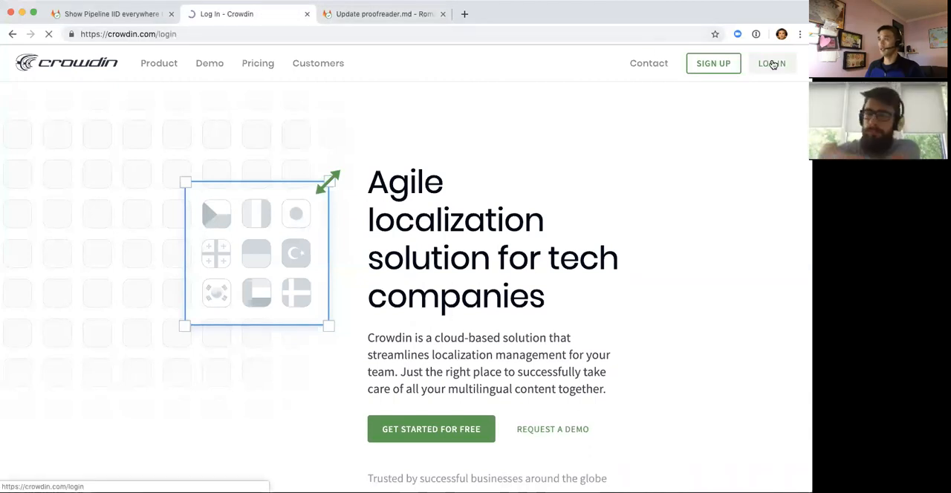
left_click(771, 63)
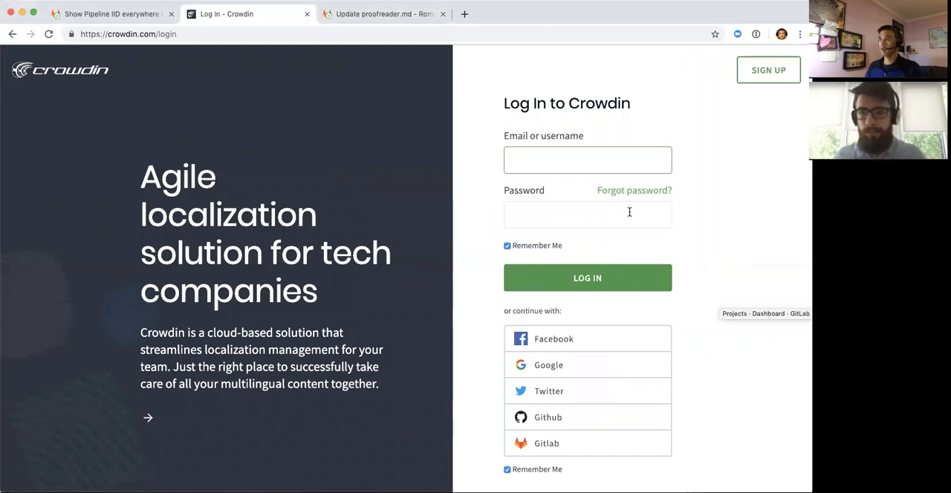
mouse_move(546, 443)
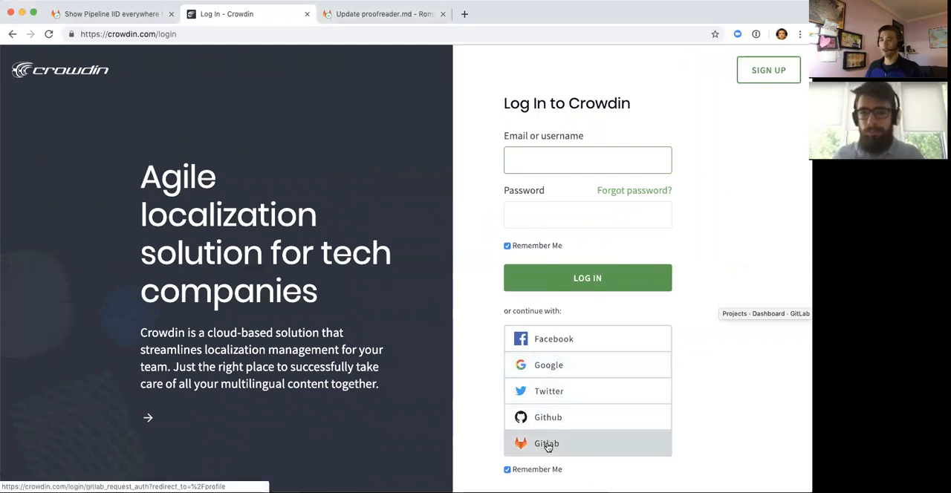
Step: Sign in to Crowdin using the GitLab option under 'or continue with'
left_click(547, 443)
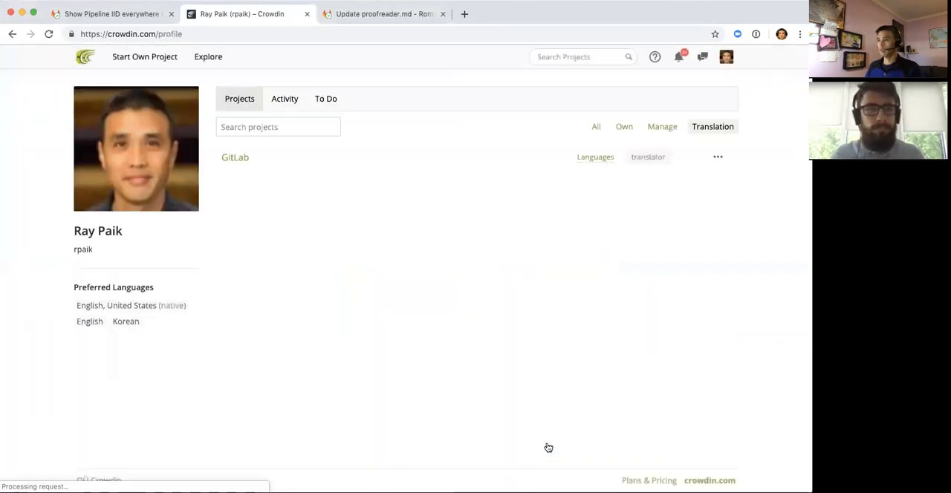
mouse_move(369, 284)
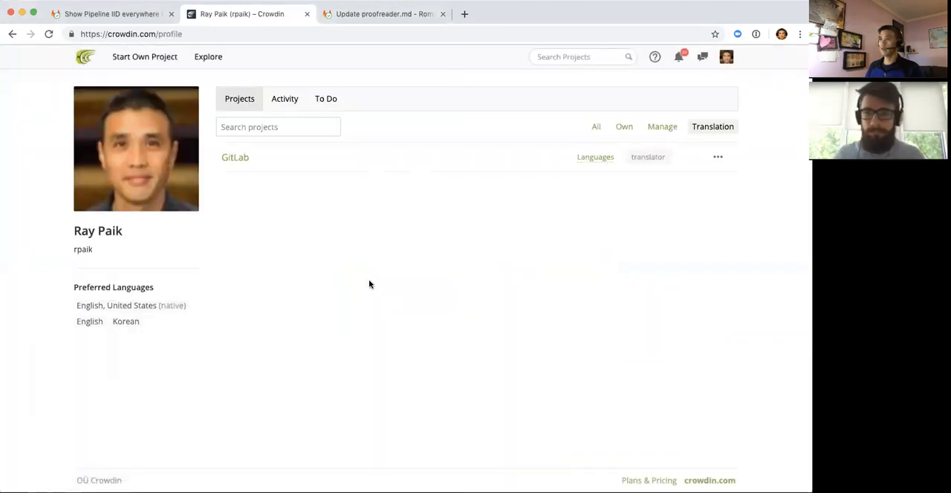
mouse_move(302, 469)
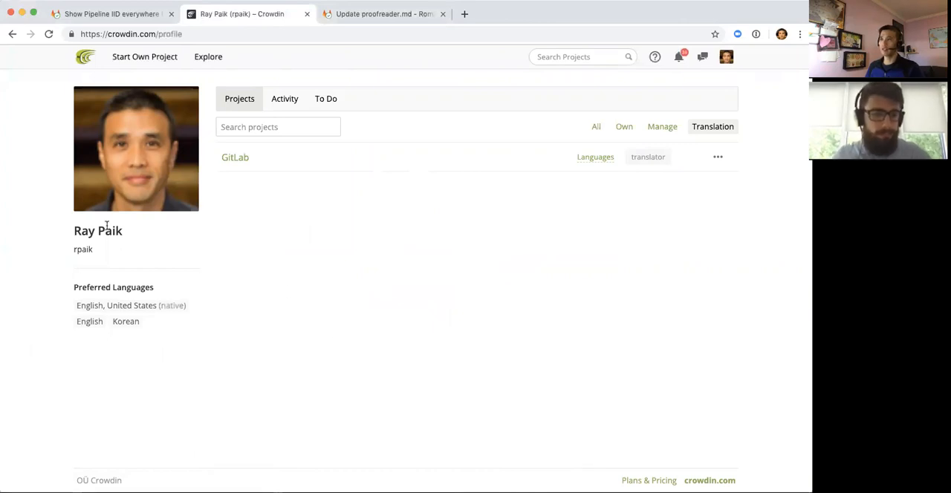
mouse_move(278, 194)
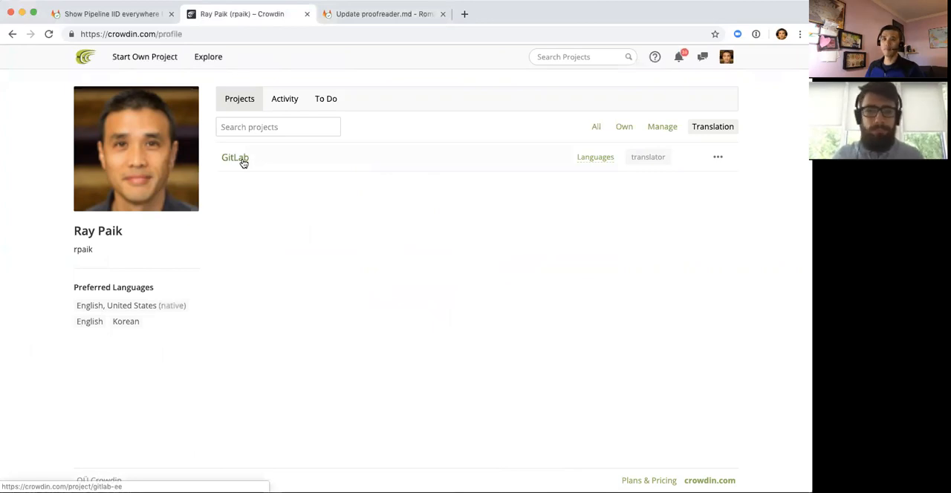
Step: Open the GitLab project and review per-language translation and approval percentages
left_click(234, 157)
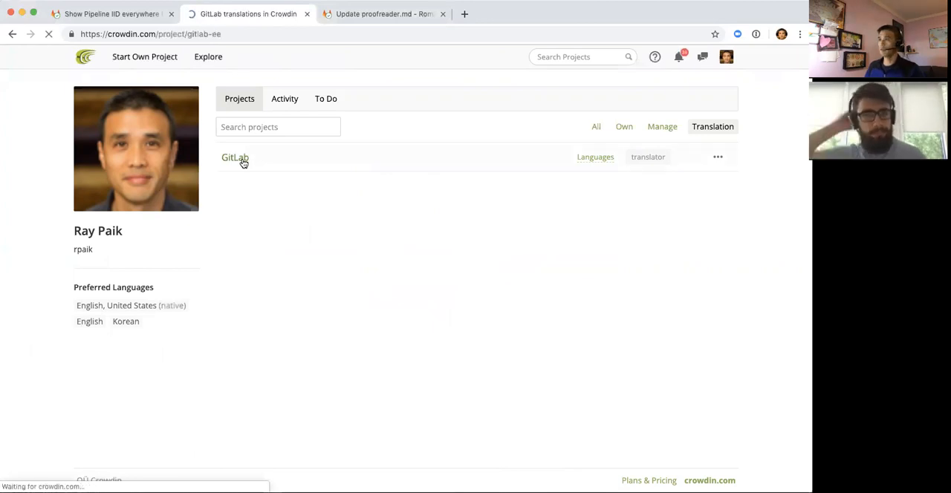
left_click(235, 157)
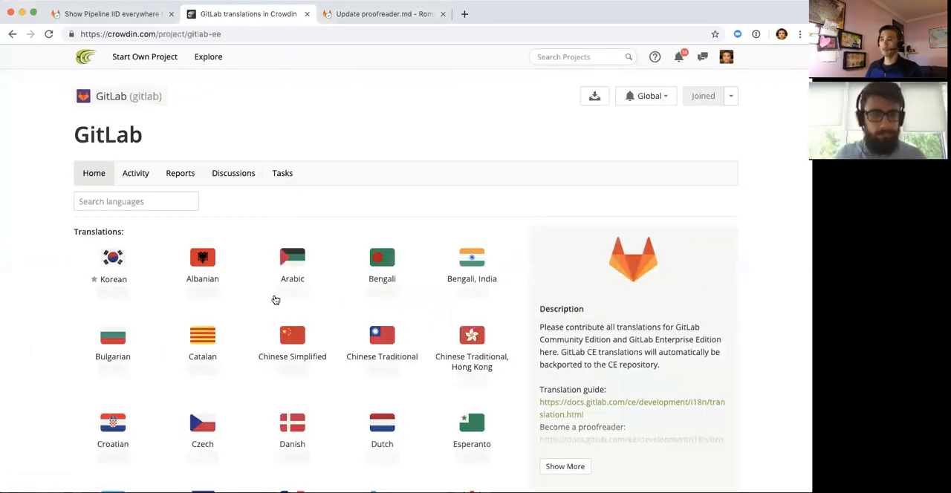
mouse_move(178, 269)
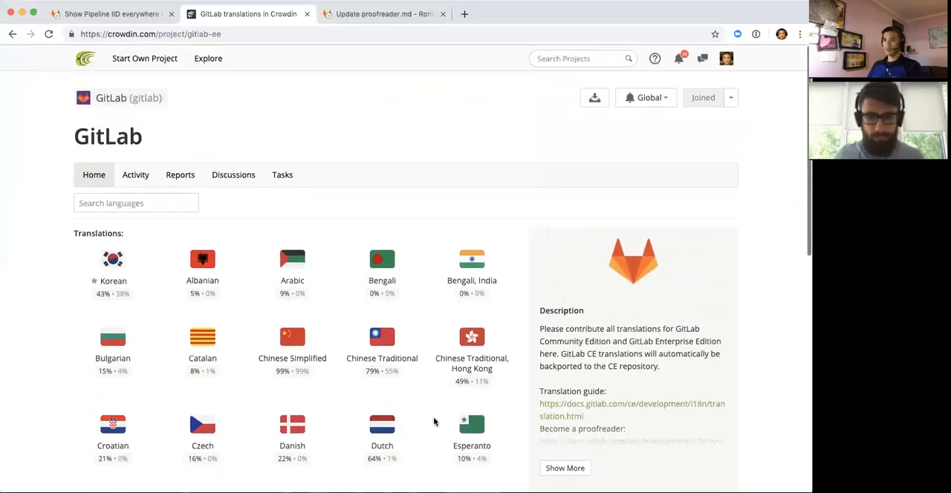
scroll("down", 3)
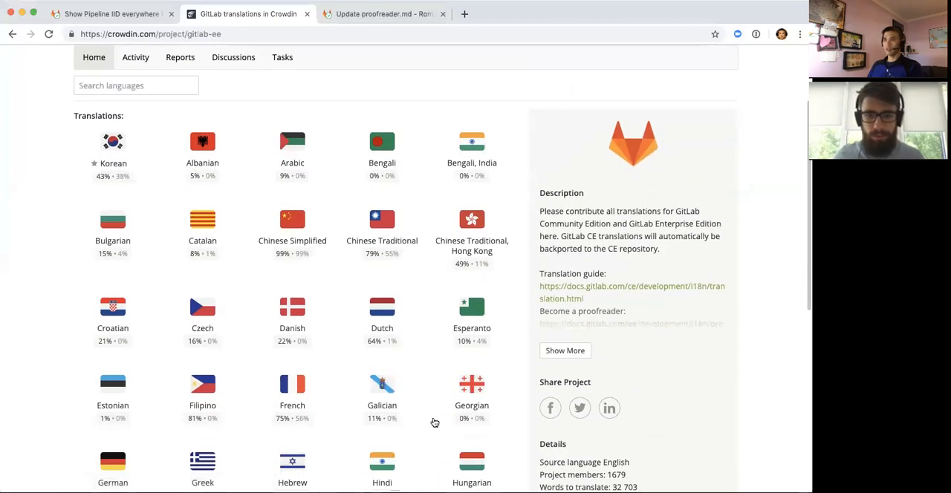
mouse_move(145, 184)
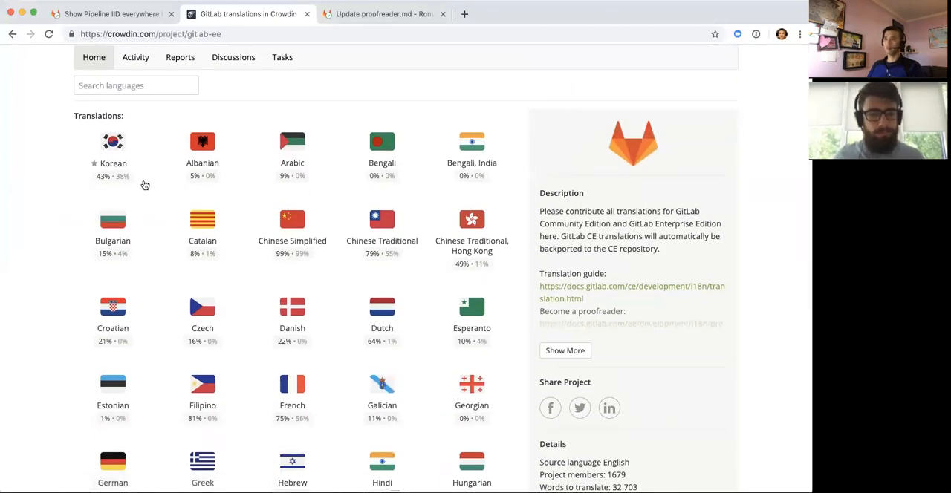
mouse_move(173, 178)
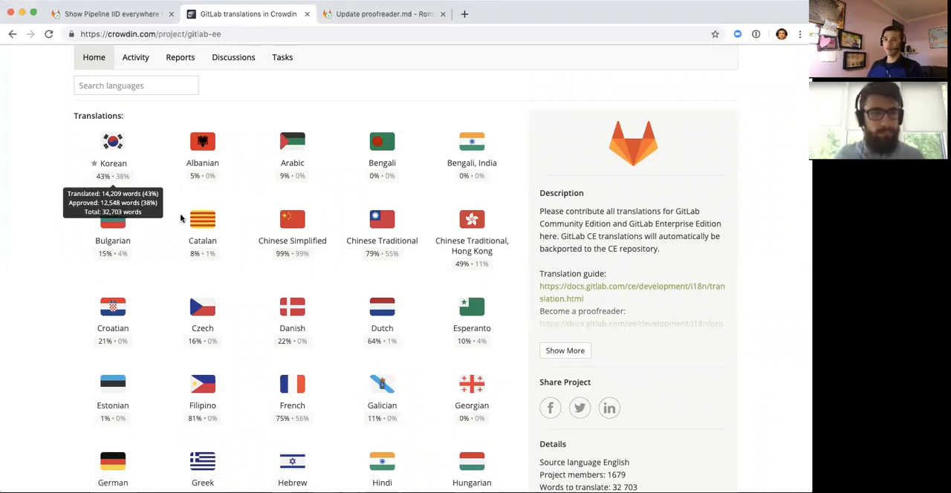
scroll("down", 3)
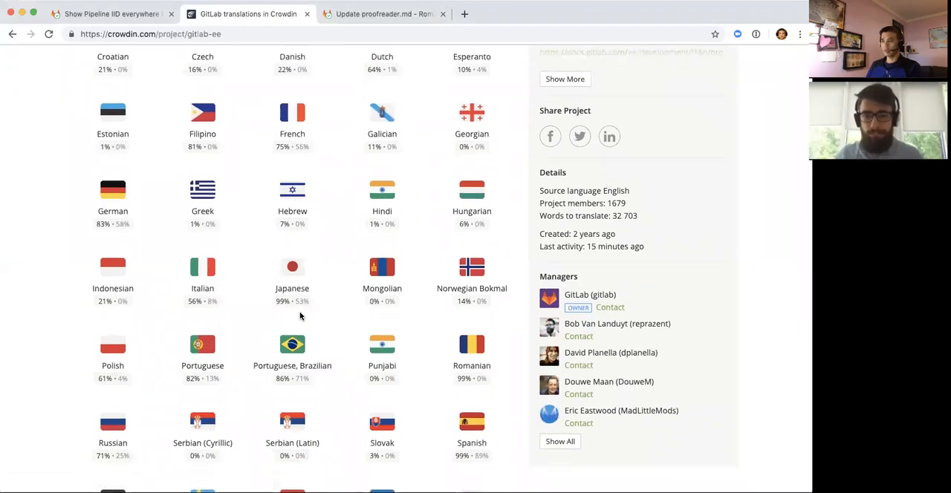
mouse_move(471, 379)
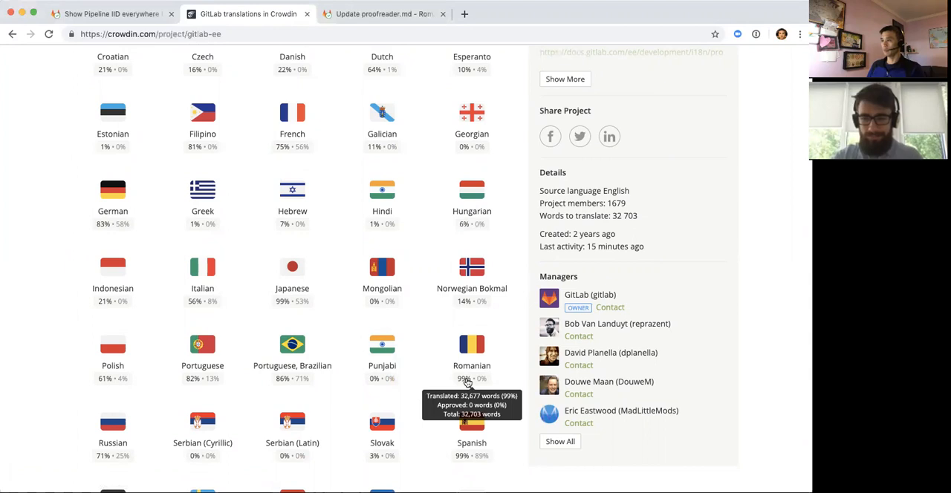
scroll("up", 3)
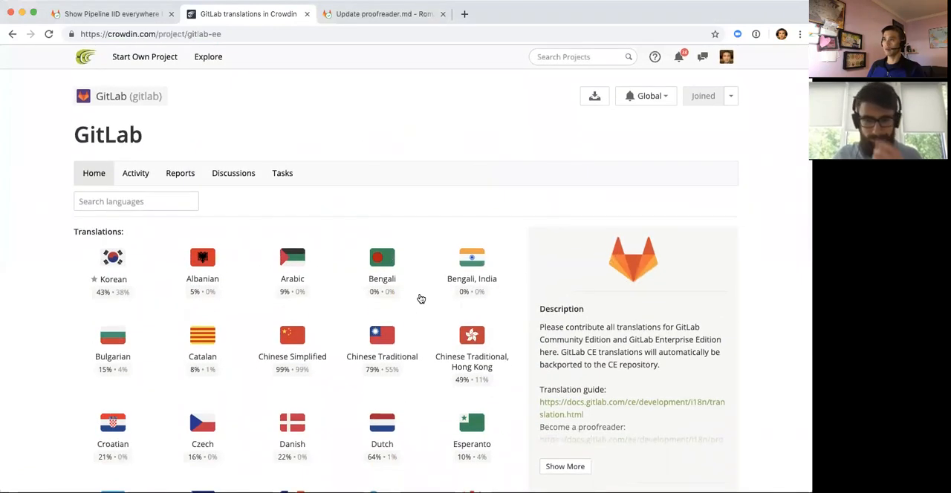
mouse_move(434, 316)
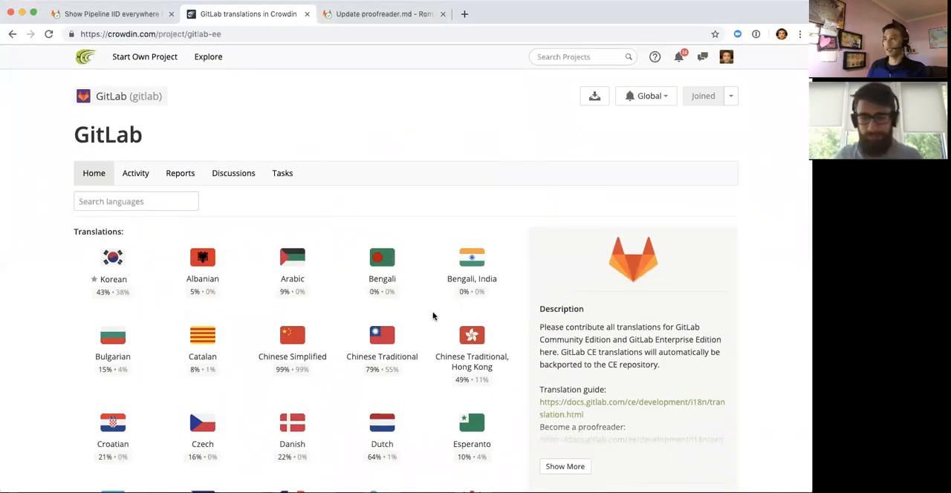
mouse_move(310, 238)
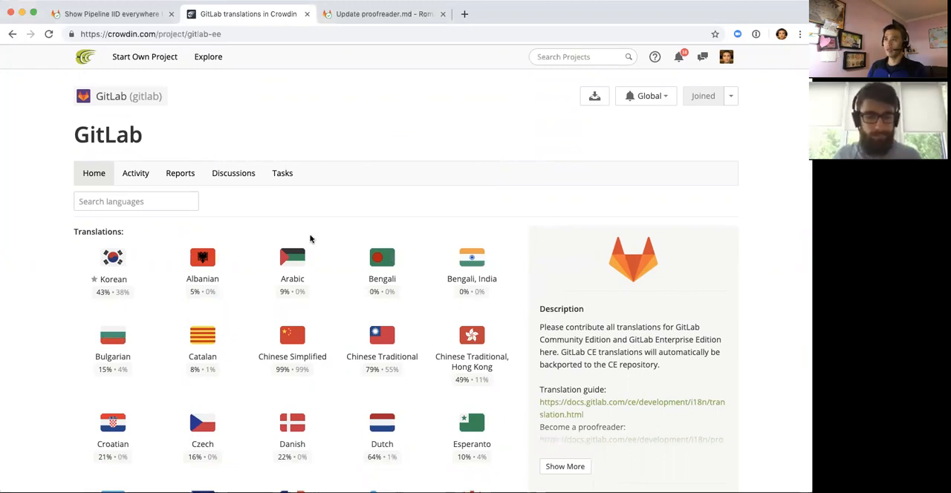
mouse_move(135, 173)
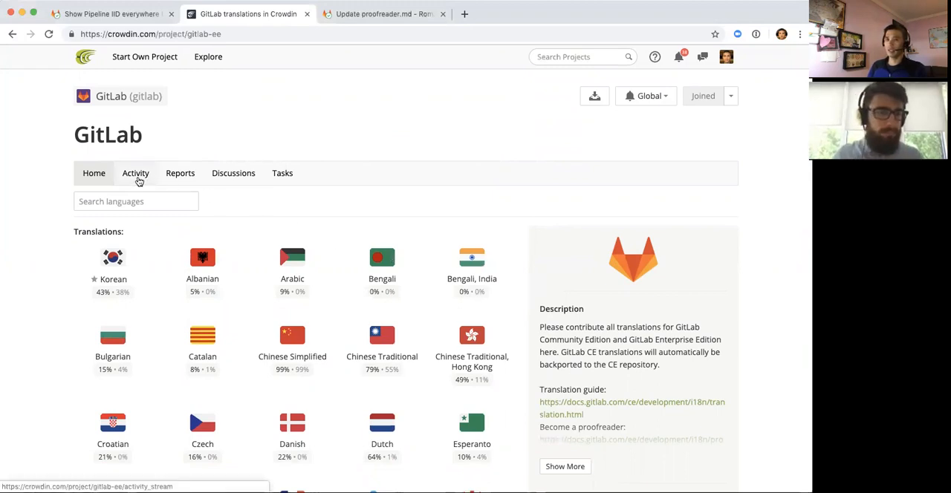
Step: Filter the project's activity stream to Romanian by searching 'ro' in the language list
left_click(135, 173)
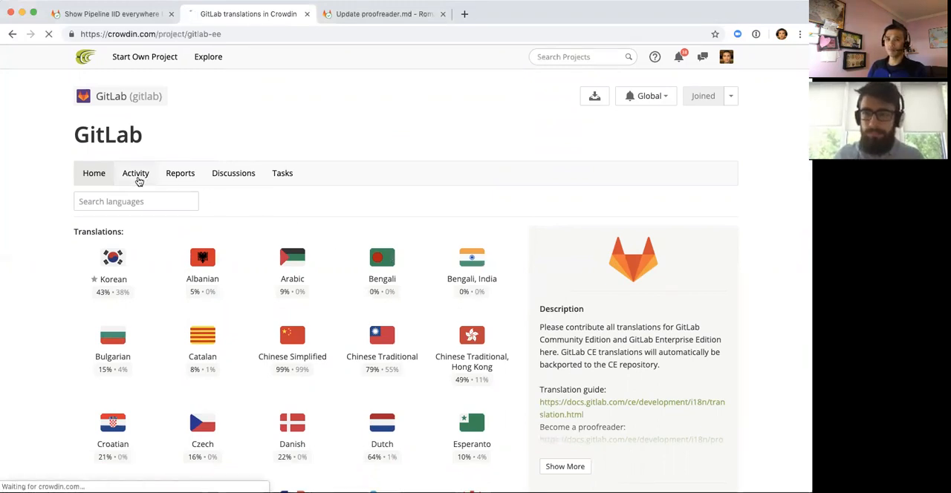
left_click(135, 173)
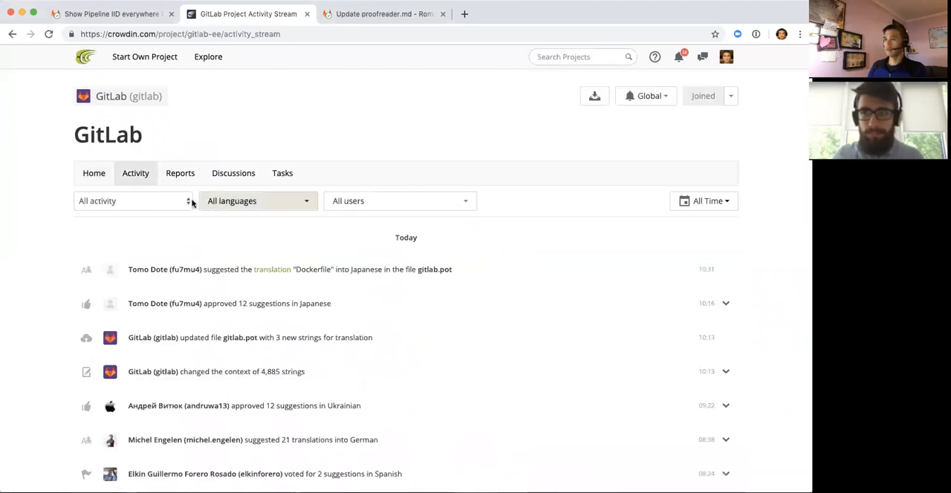
left_click(258, 201)
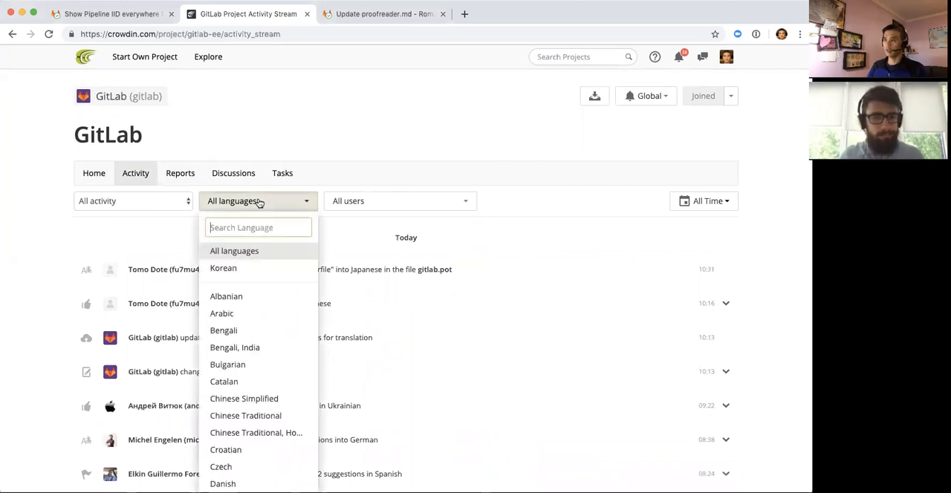
type("ro")
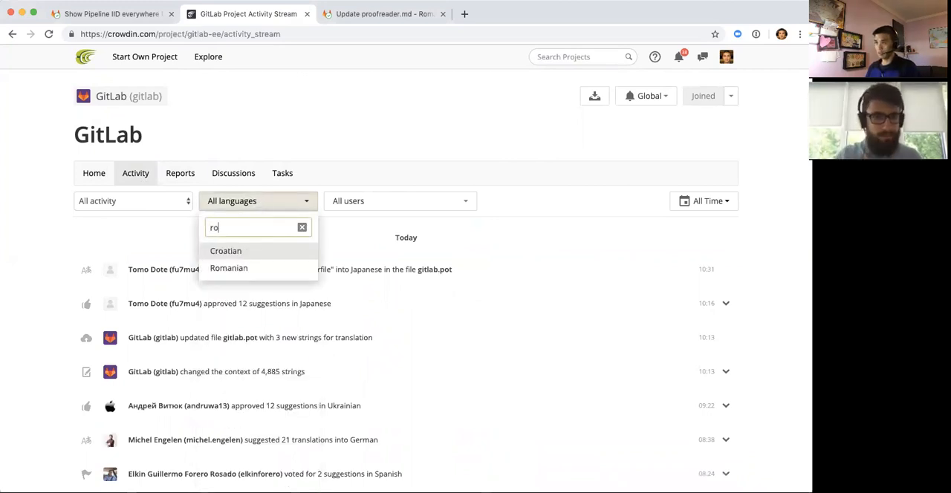
left_click(228, 268)
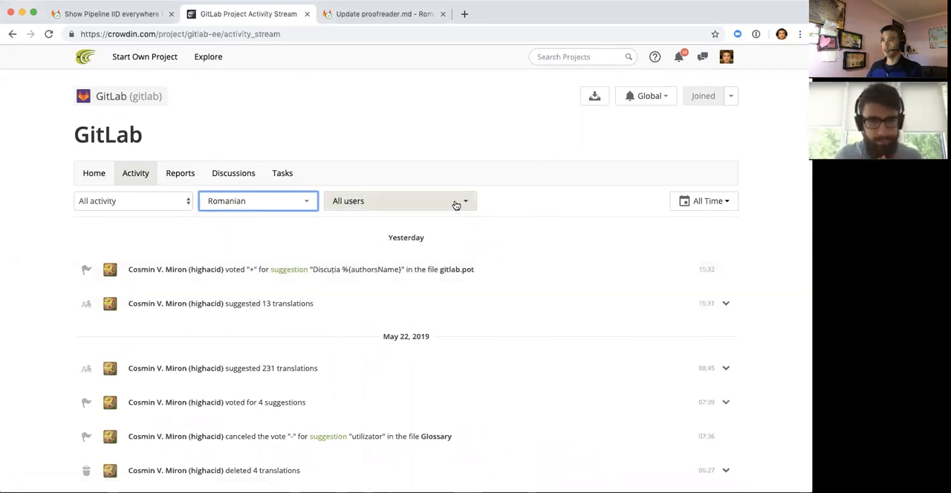
left_click(399, 200)
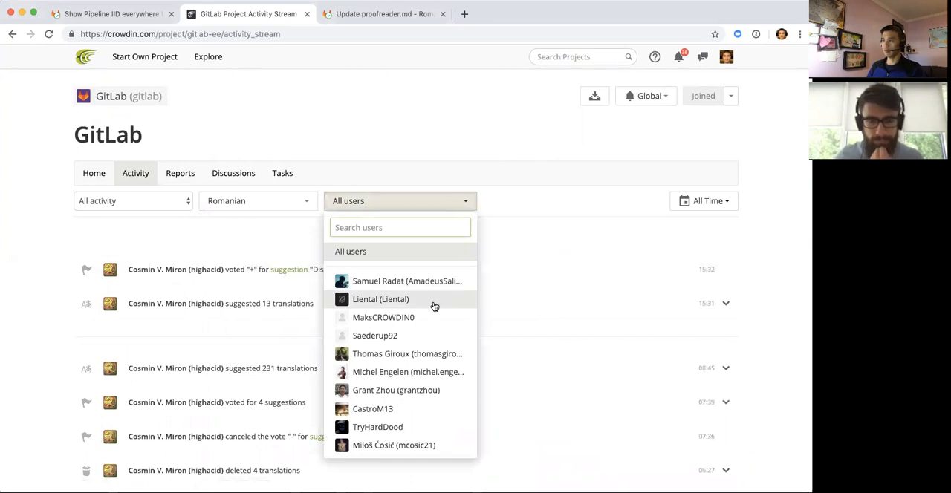
mouse_move(400, 202)
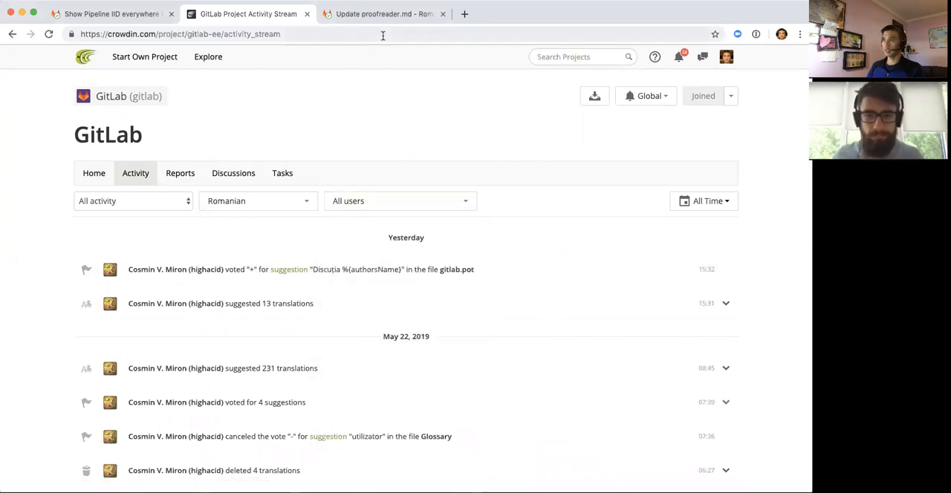
Step: View the merge request's proofreader.md changes, then return to the Crowdin activity stream
left_click(383, 13)
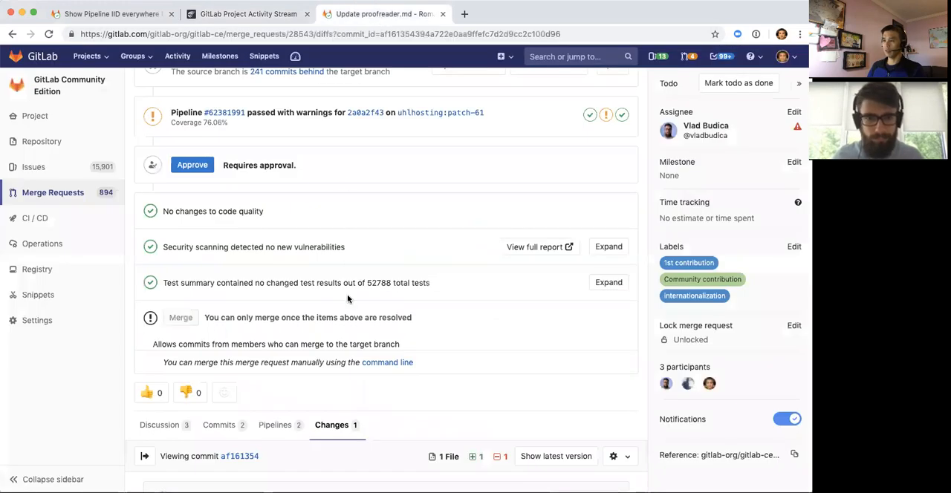
scroll("down", 3)
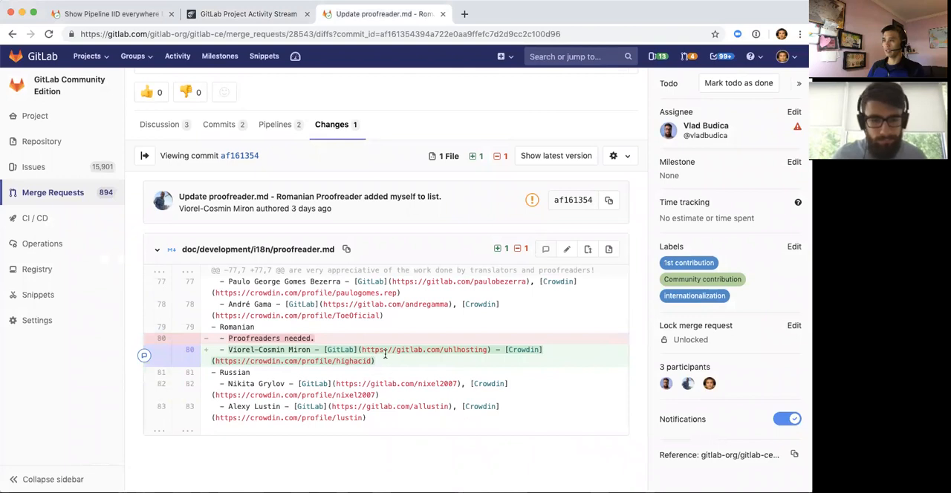
mouse_move(445, 355)
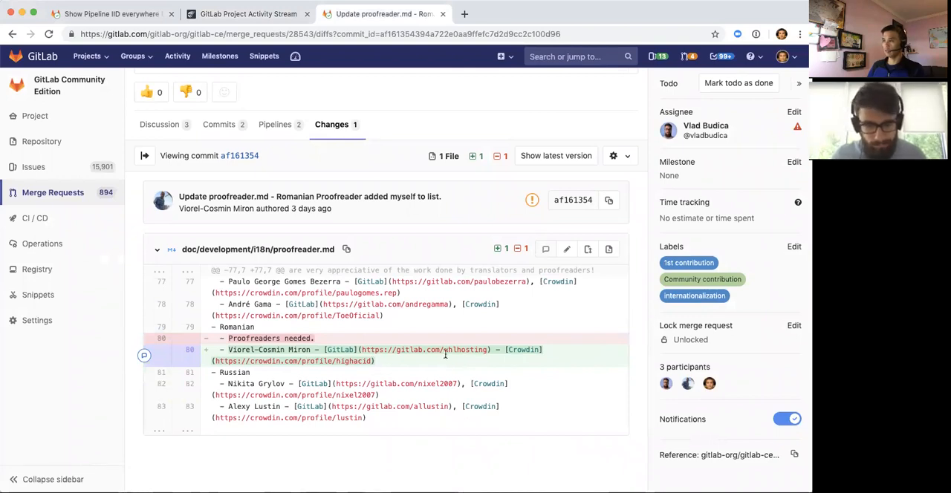
mouse_move(349, 361)
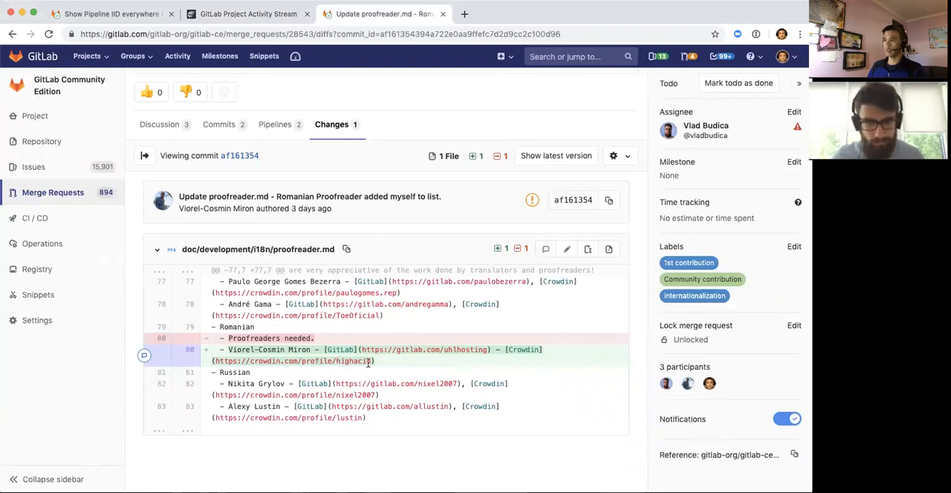
left_click(248, 13)
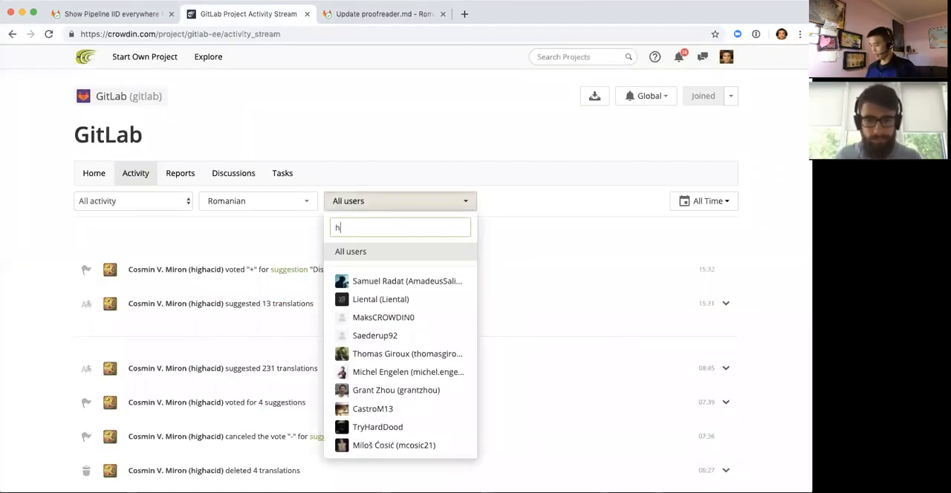
type("igh")
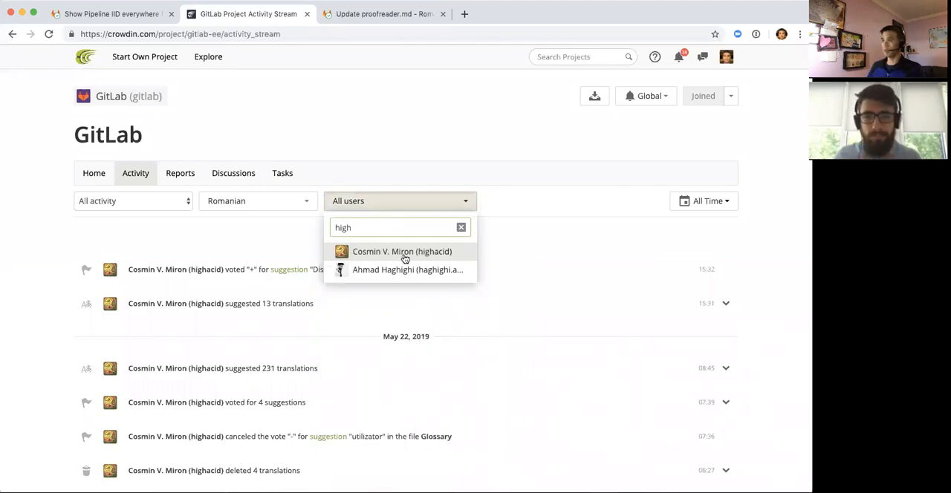
left_click(401, 251)
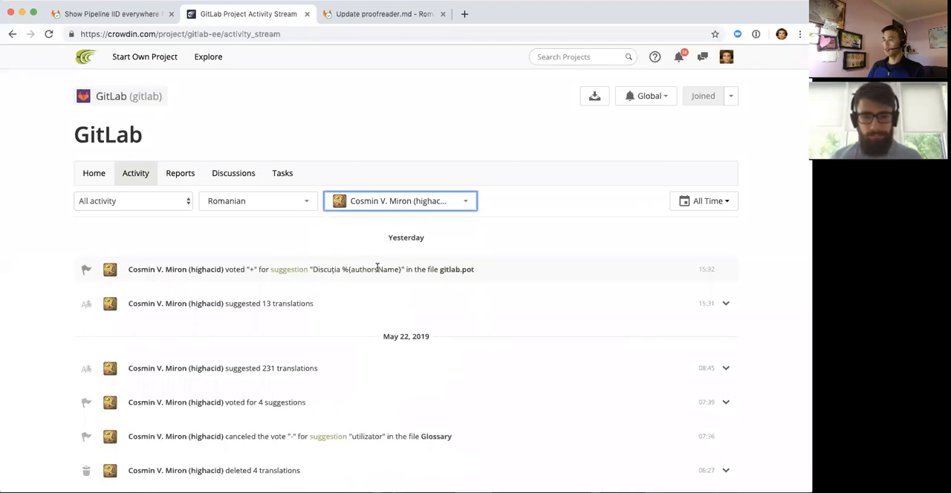
scroll("down", 3)
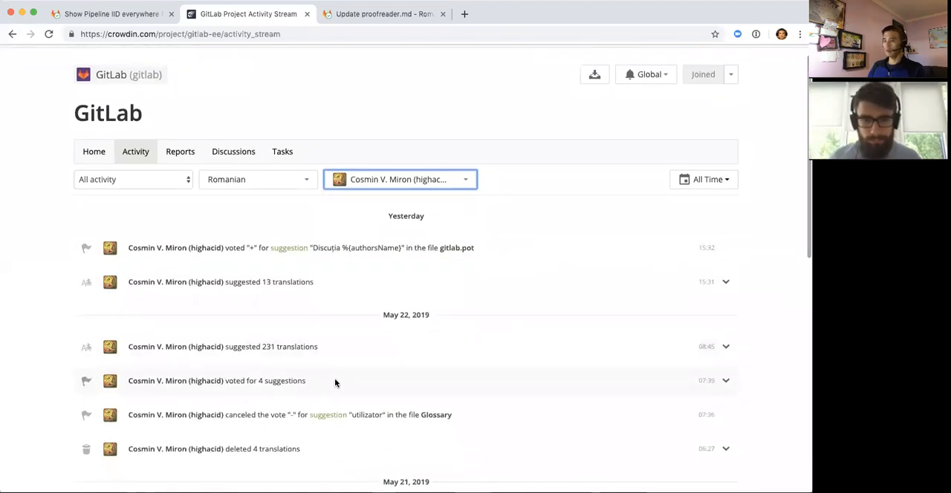
scroll("down", 3)
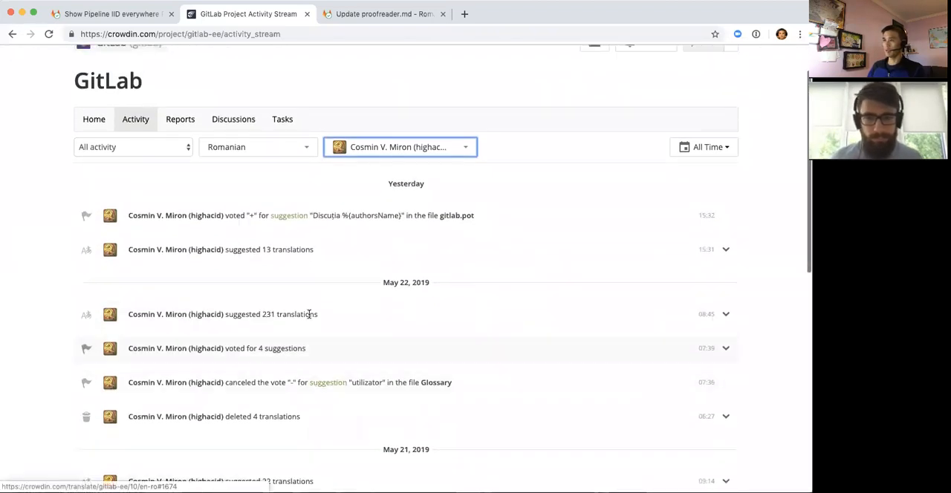
mouse_move(220, 223)
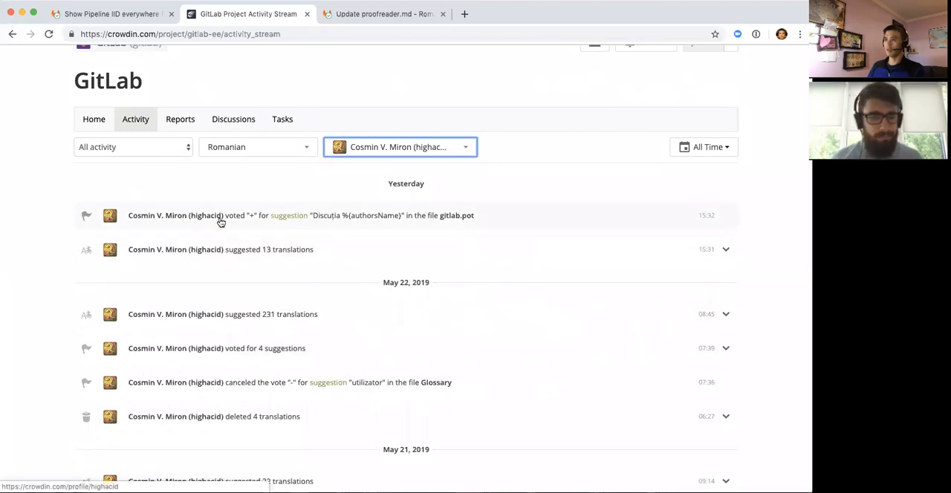
mouse_move(265, 252)
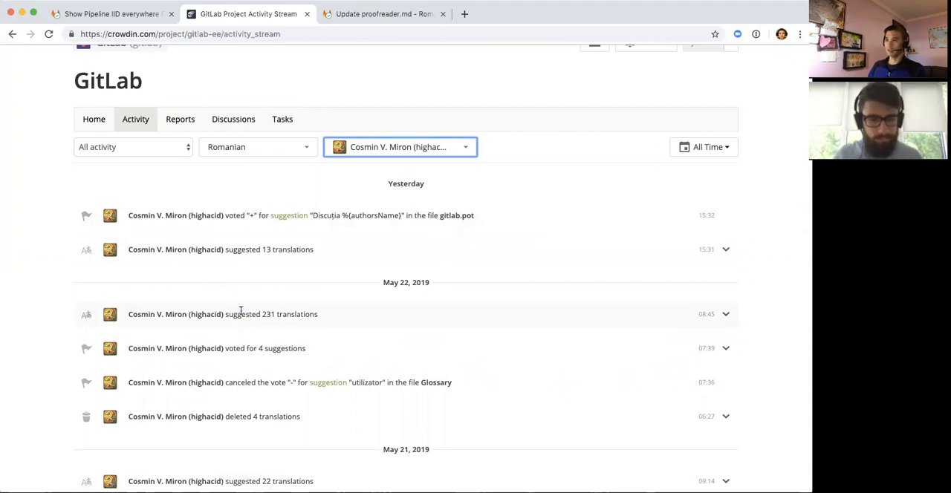
mouse_move(401, 306)
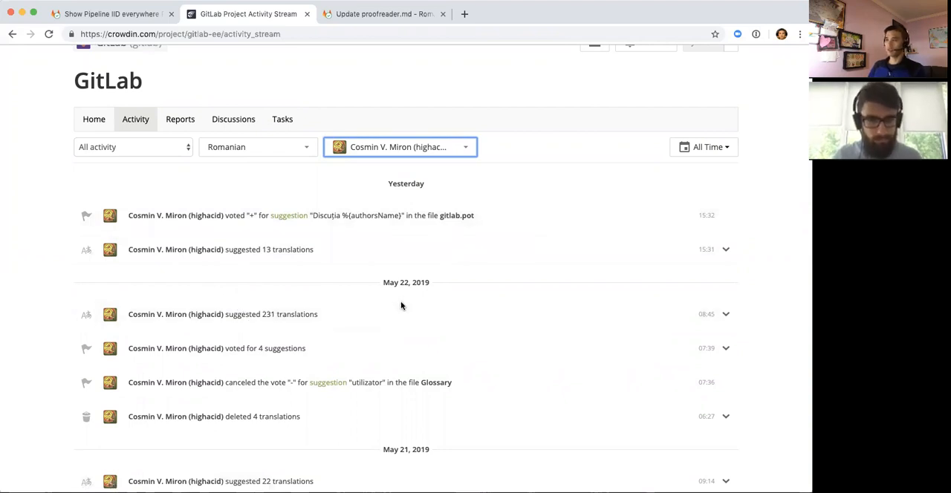
mouse_move(657, 310)
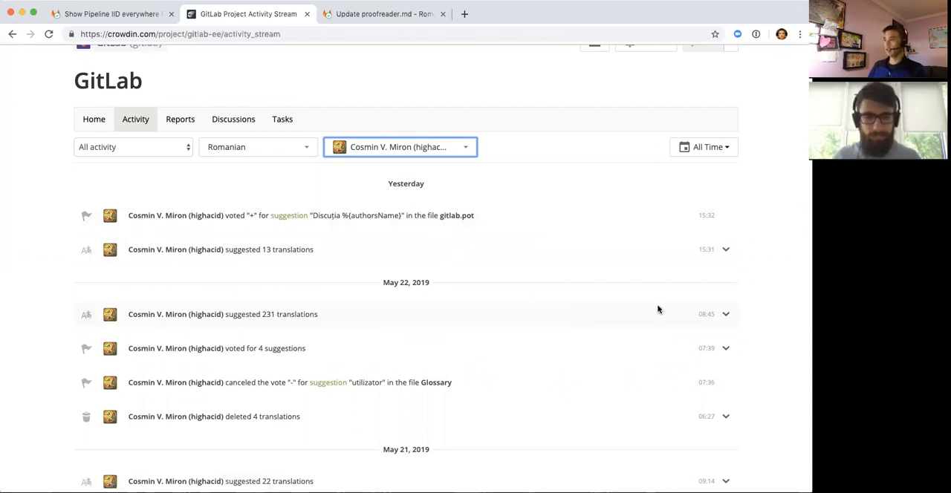
left_click(726, 313)
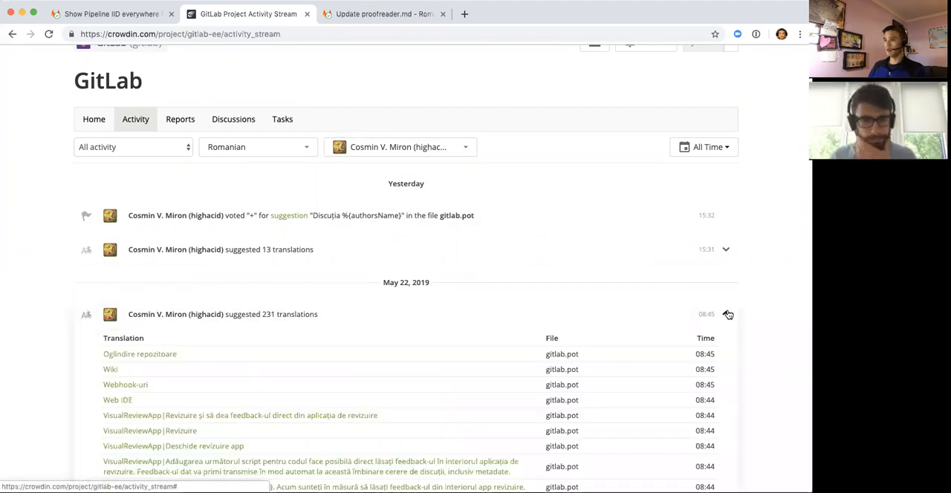
scroll("down", 3)
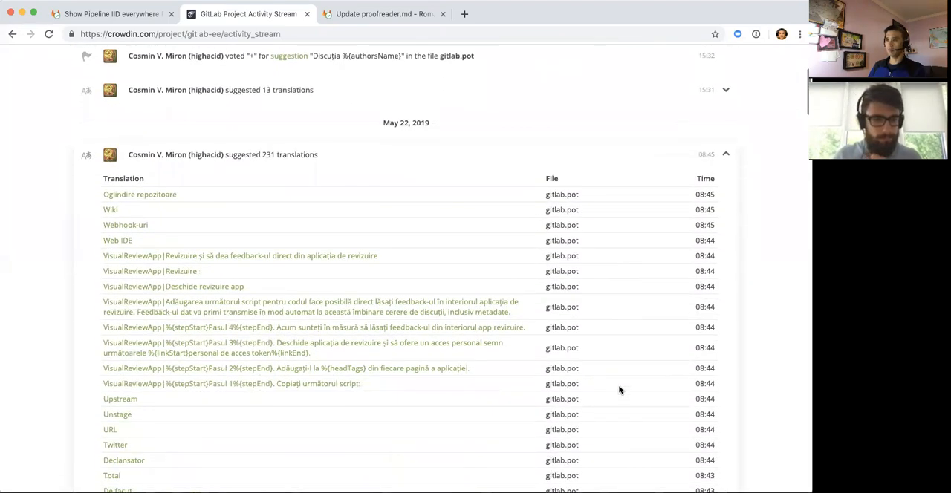
mouse_move(262, 206)
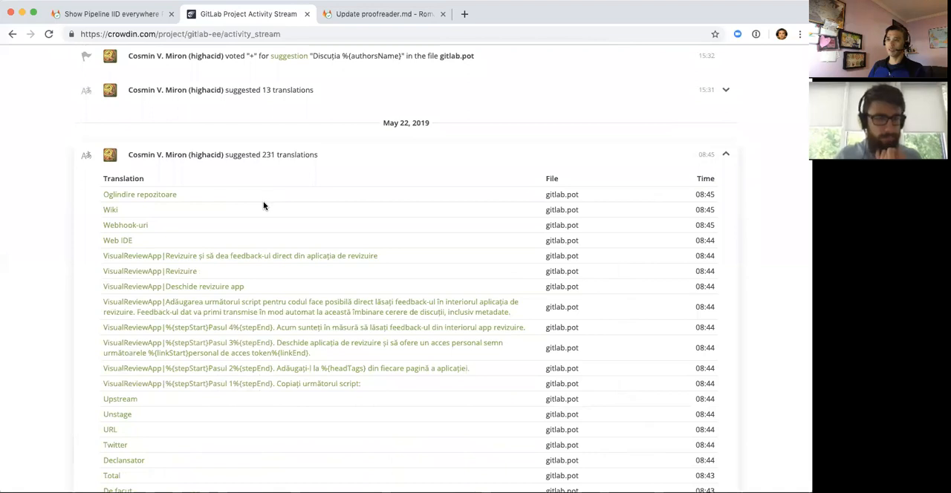
scroll("down", 3)
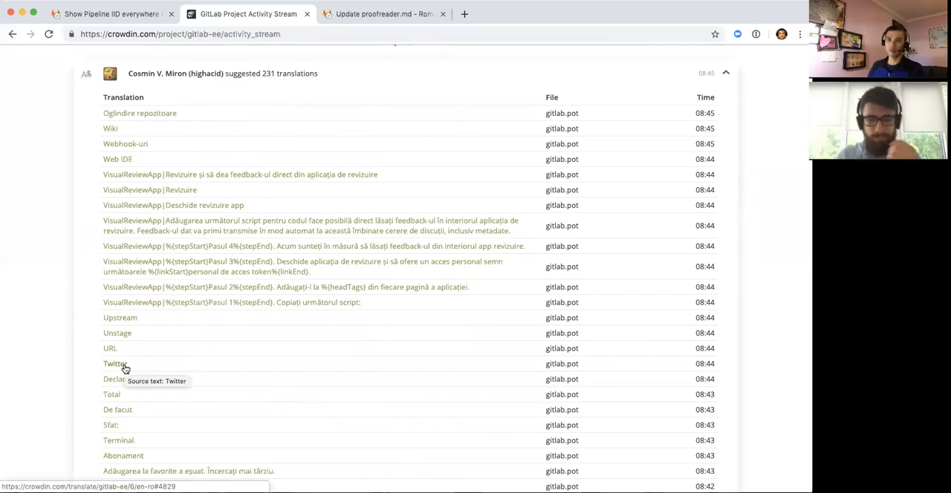
mouse_move(147, 440)
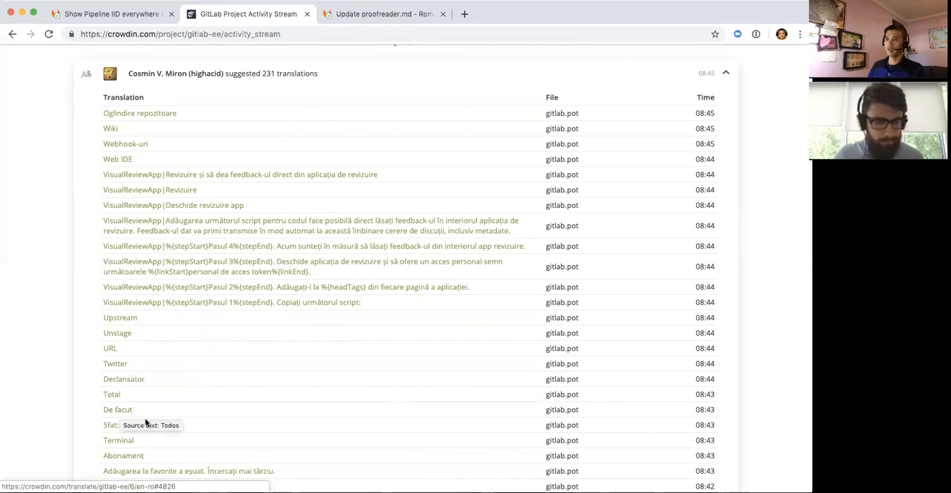
scroll("down", 3)
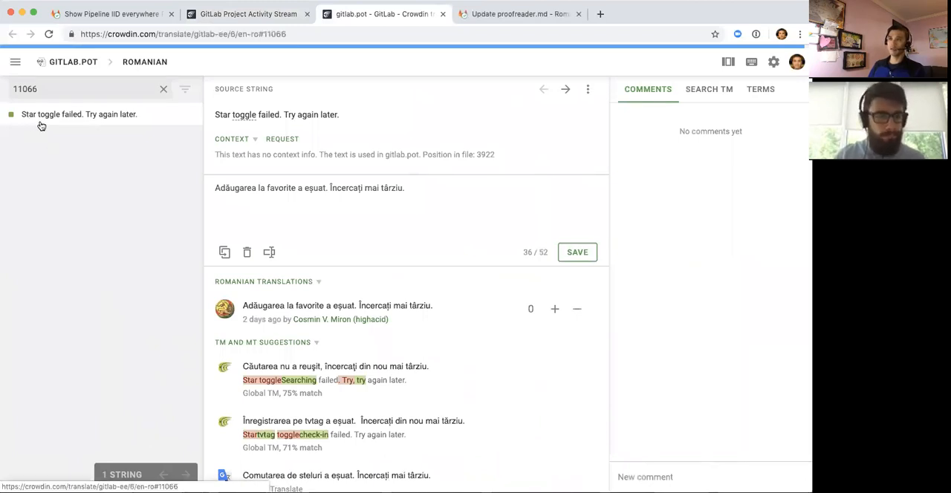
mouse_move(200, 210)
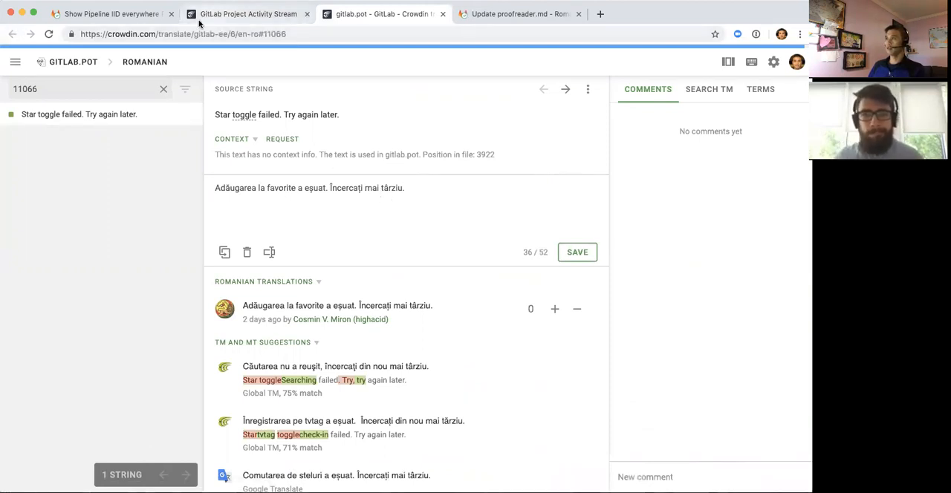
Step: Return to the activity stream and collapse the 231 suggested translations batch
left_click(248, 13)
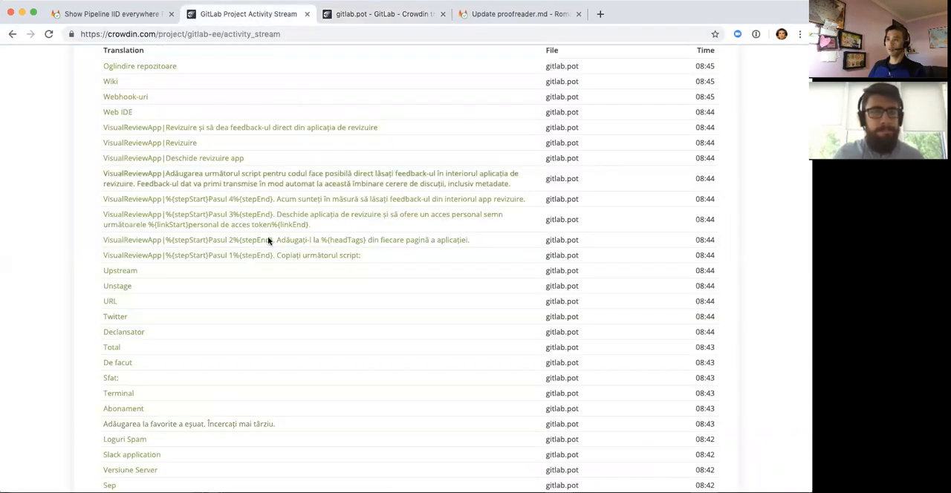
mouse_move(260, 288)
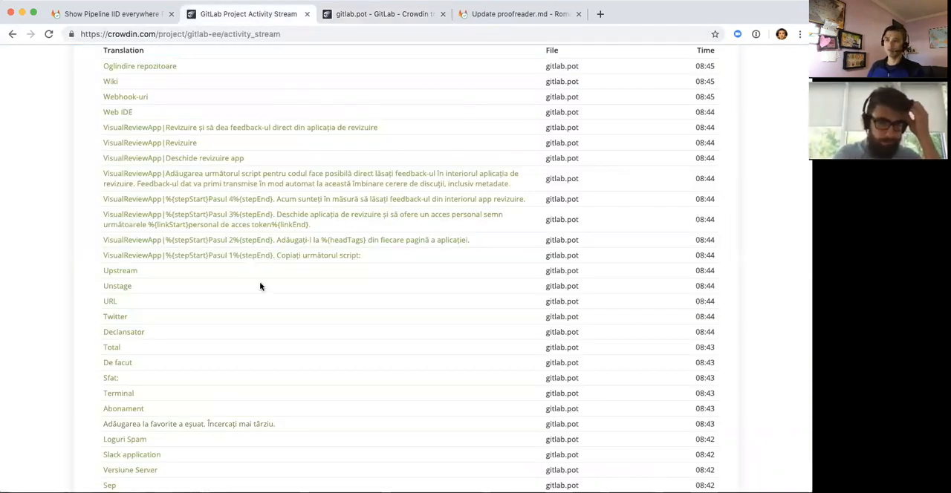
scroll("down", 3)
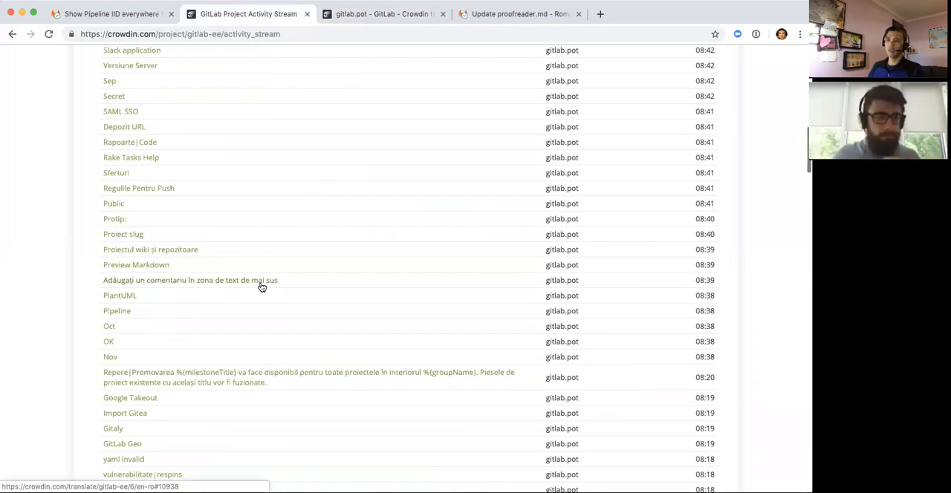
mouse_move(240, 429)
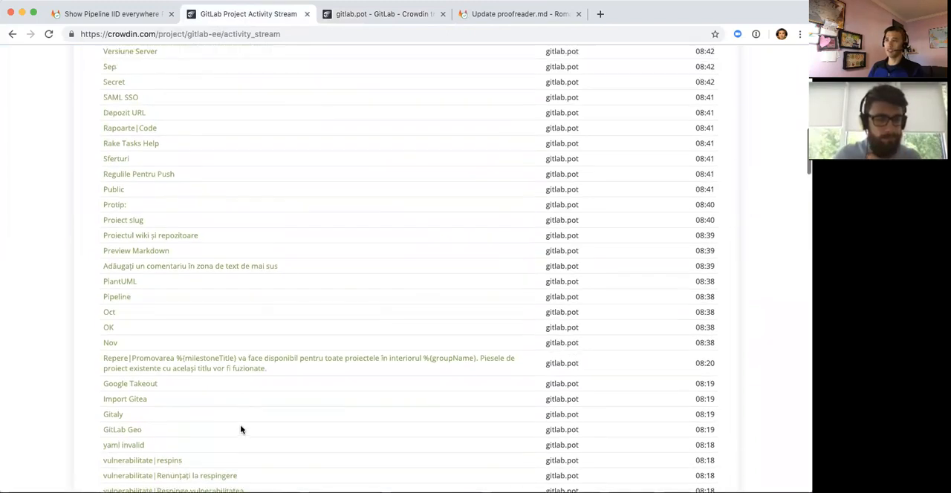
scroll("up", 3)
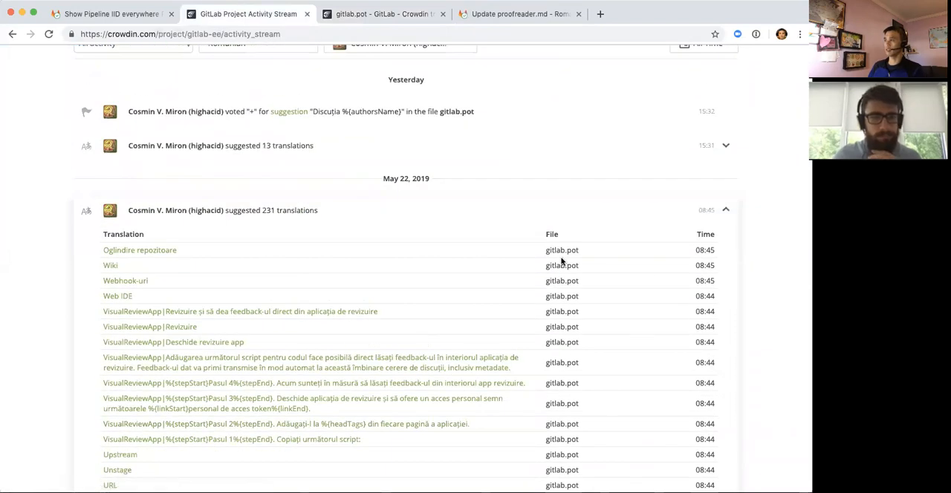
left_click(726, 211)
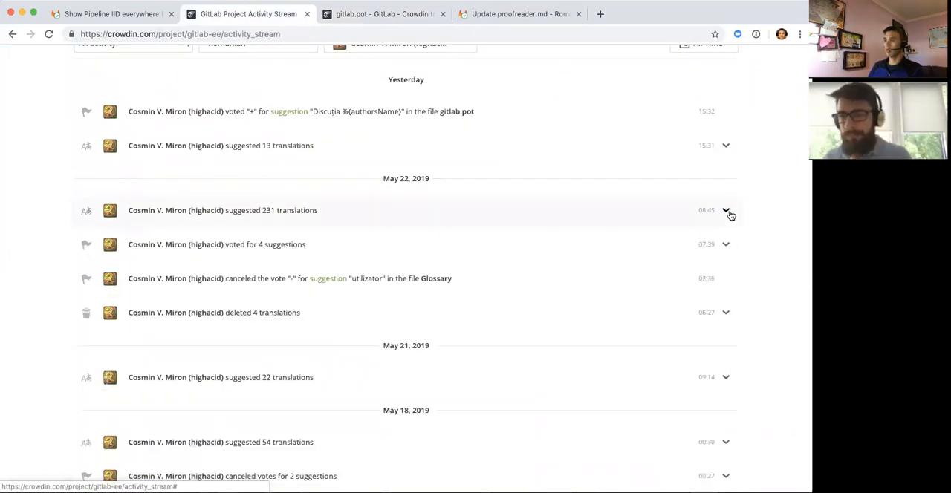
Step: Load older activity with Show More, revealing history back to January 2019
scroll("down", 3)
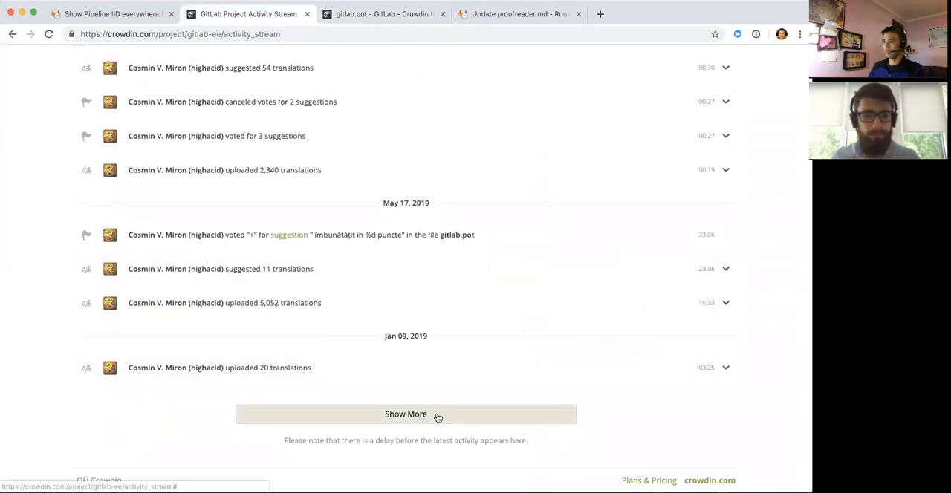
left_click(406, 414)
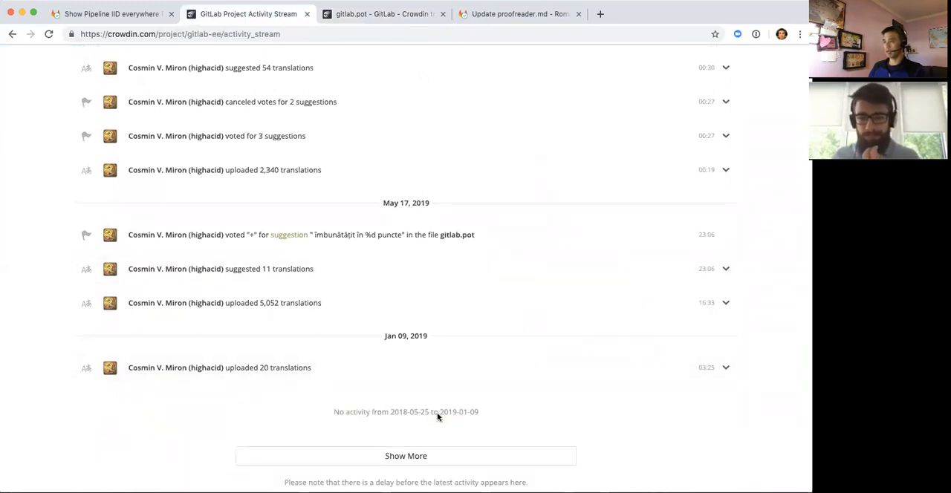
mouse_move(397, 358)
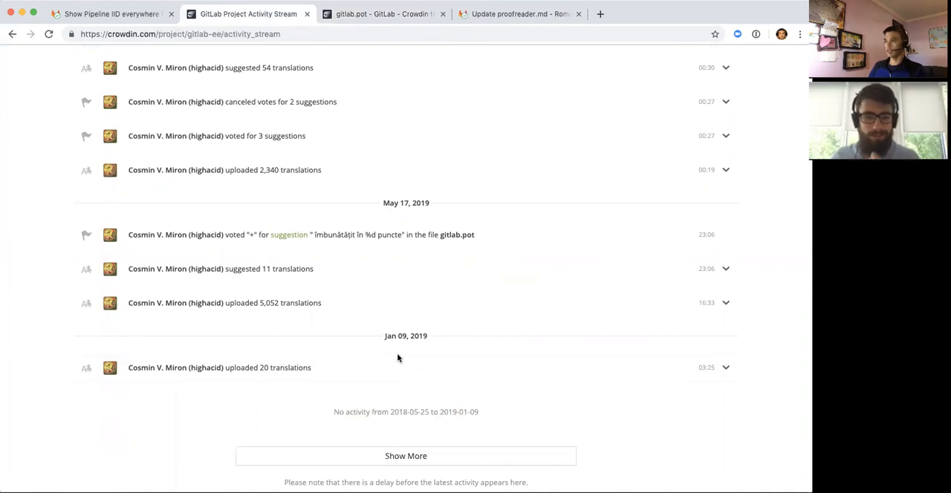
scroll("up", 3)
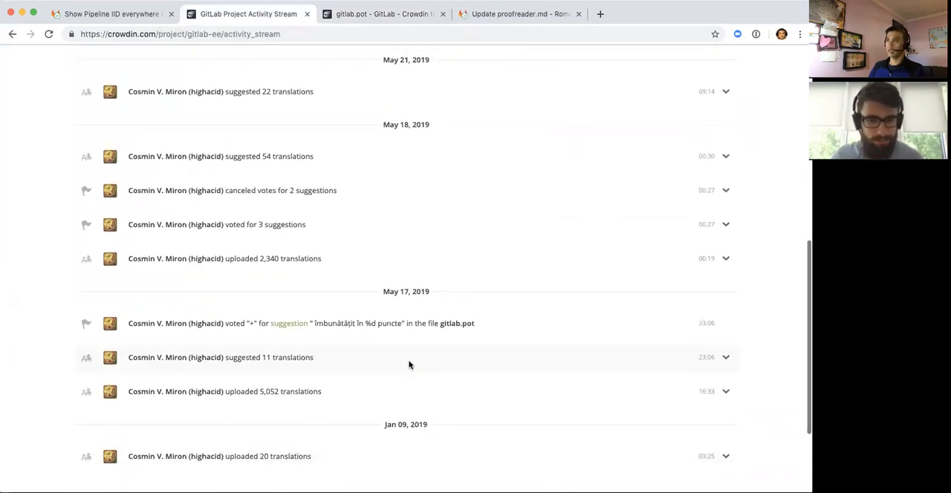
scroll("up", 3)
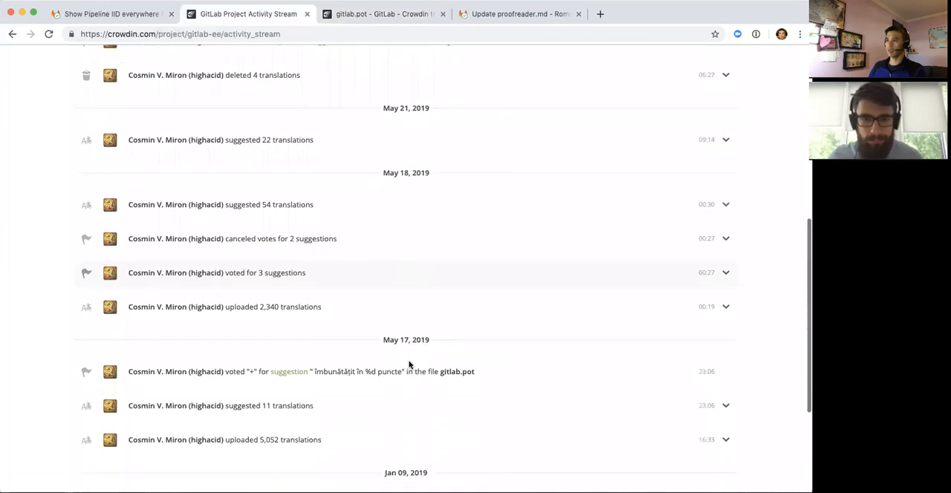
scroll("down", 3)
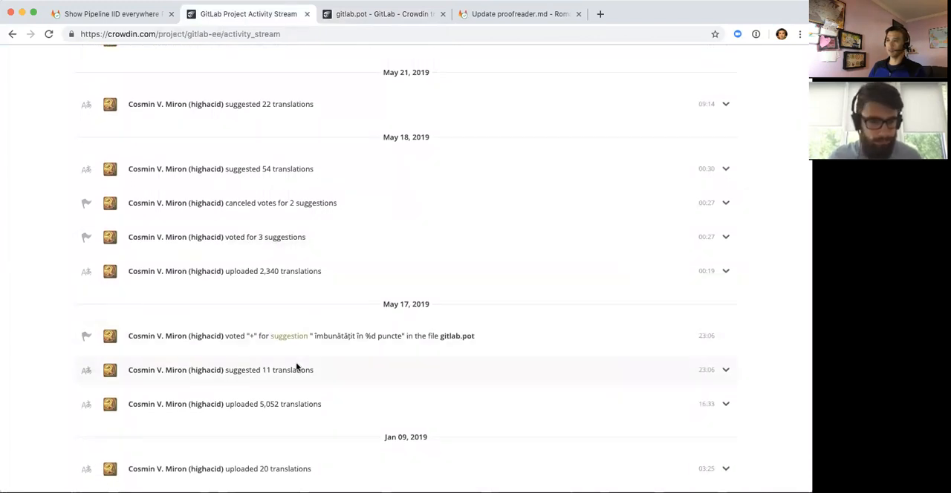
mouse_move(726, 381)
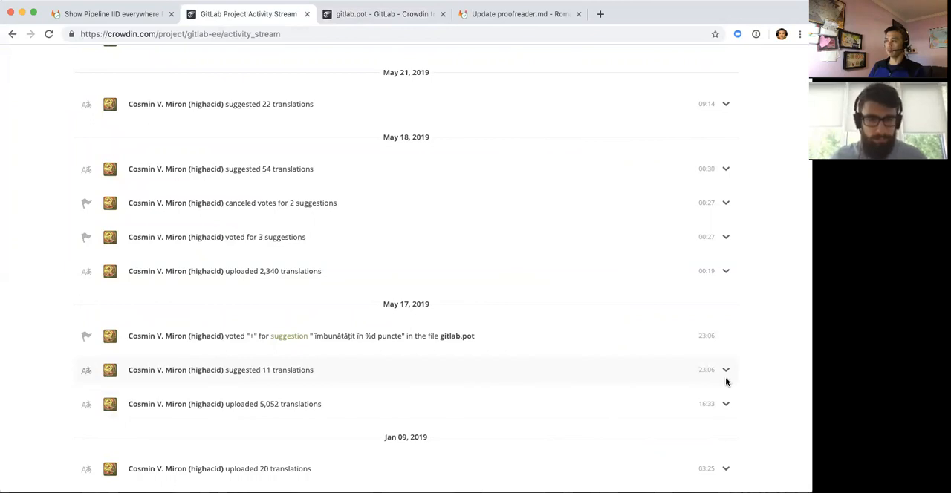
Step: Expand the 11 suggested translations and open the 'Search for a group' string (Căuta un grup)
left_click(726, 369)
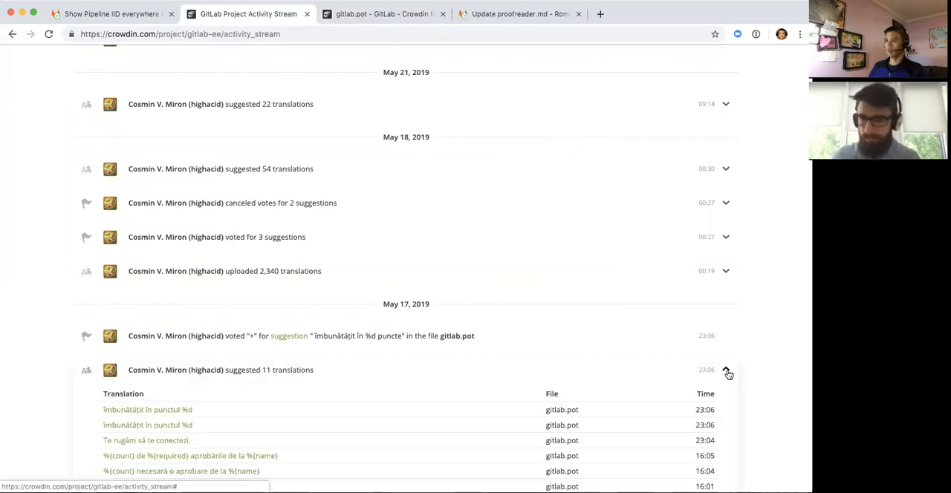
left_click(725, 370)
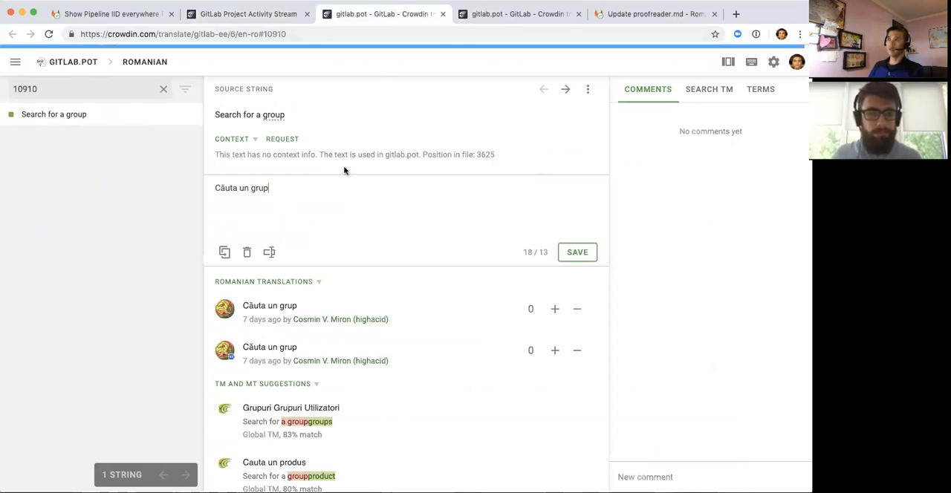
mouse_move(381, 123)
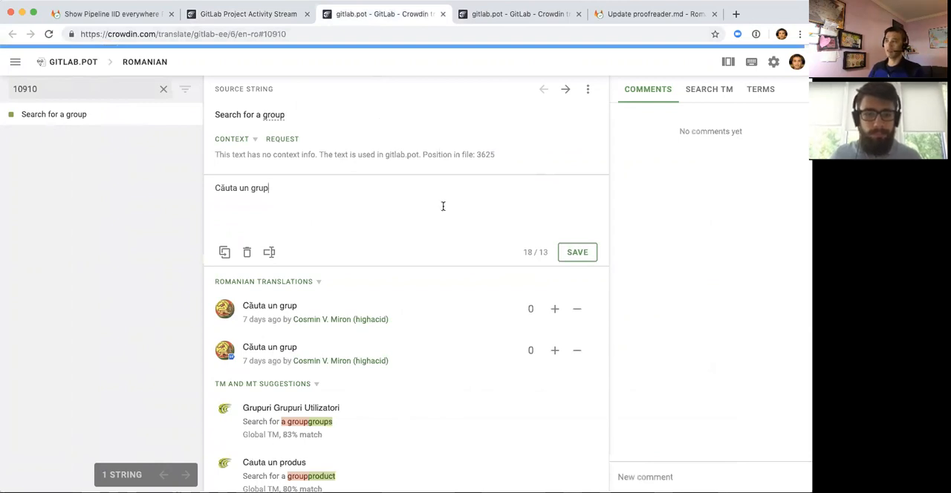
left_click(654, 13)
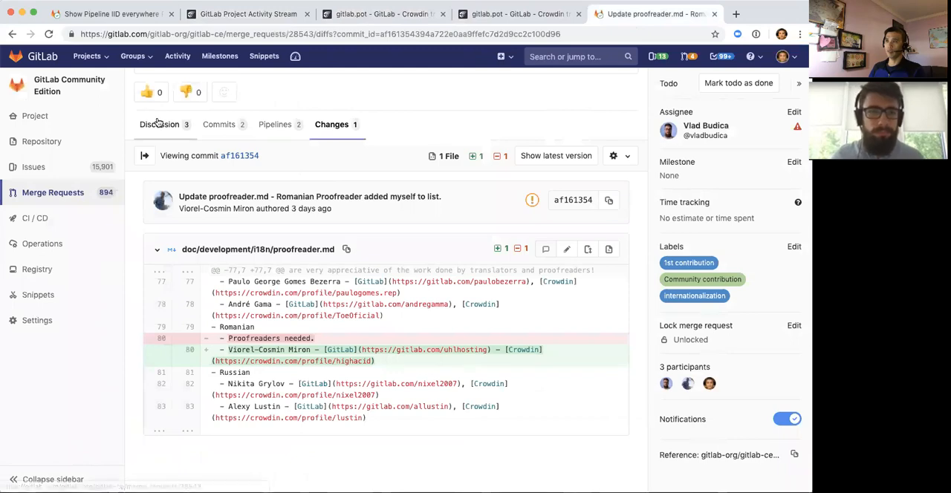
Step: Show the merge request's Discussion tab and scroll up to the approval vote buttons
left_click(160, 124)
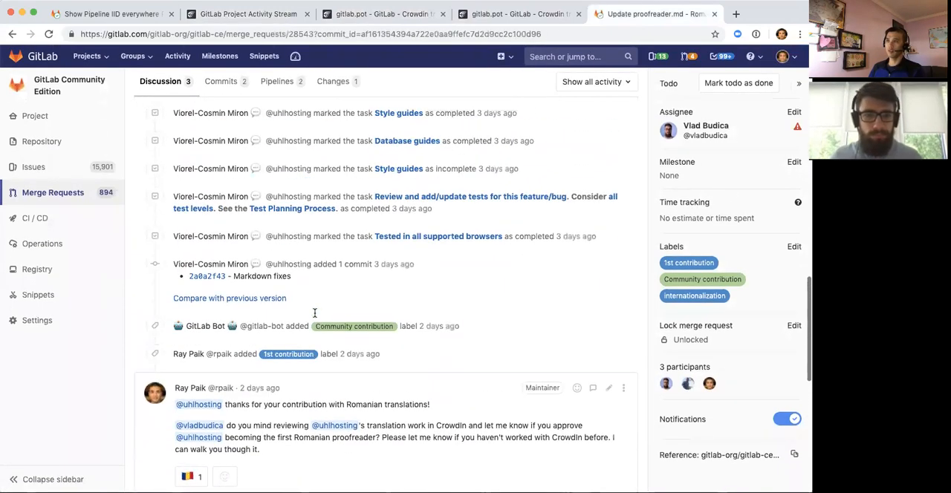
scroll("up", 3)
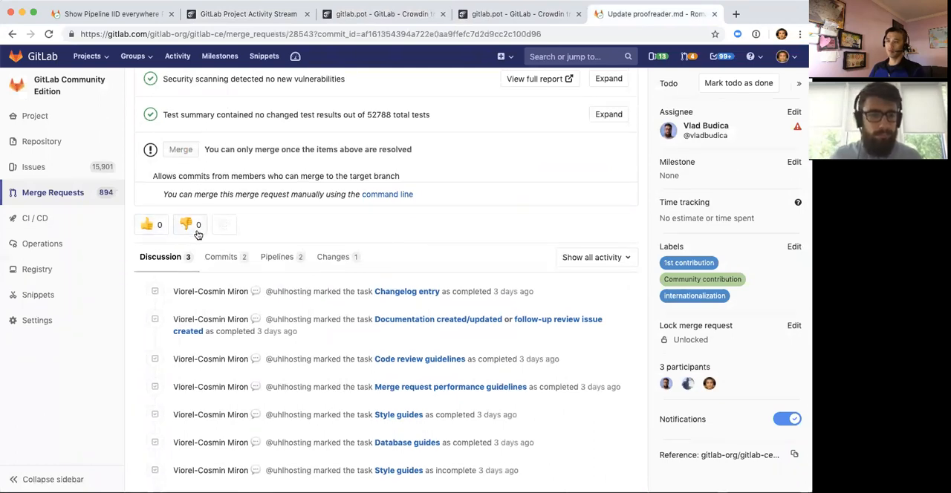